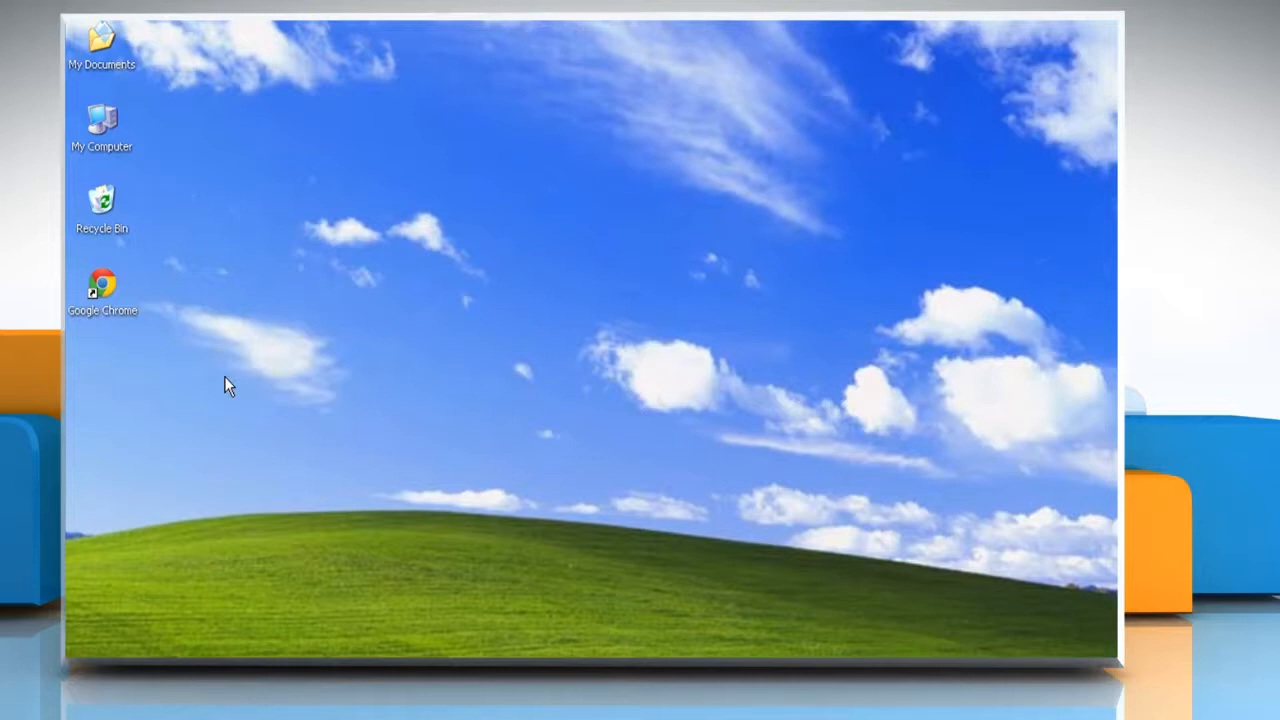
# Step: Launch Chrome, open Settings from the Chrome menu, and scroll to Privacy
pyautogui.doubleClick(100, 285)
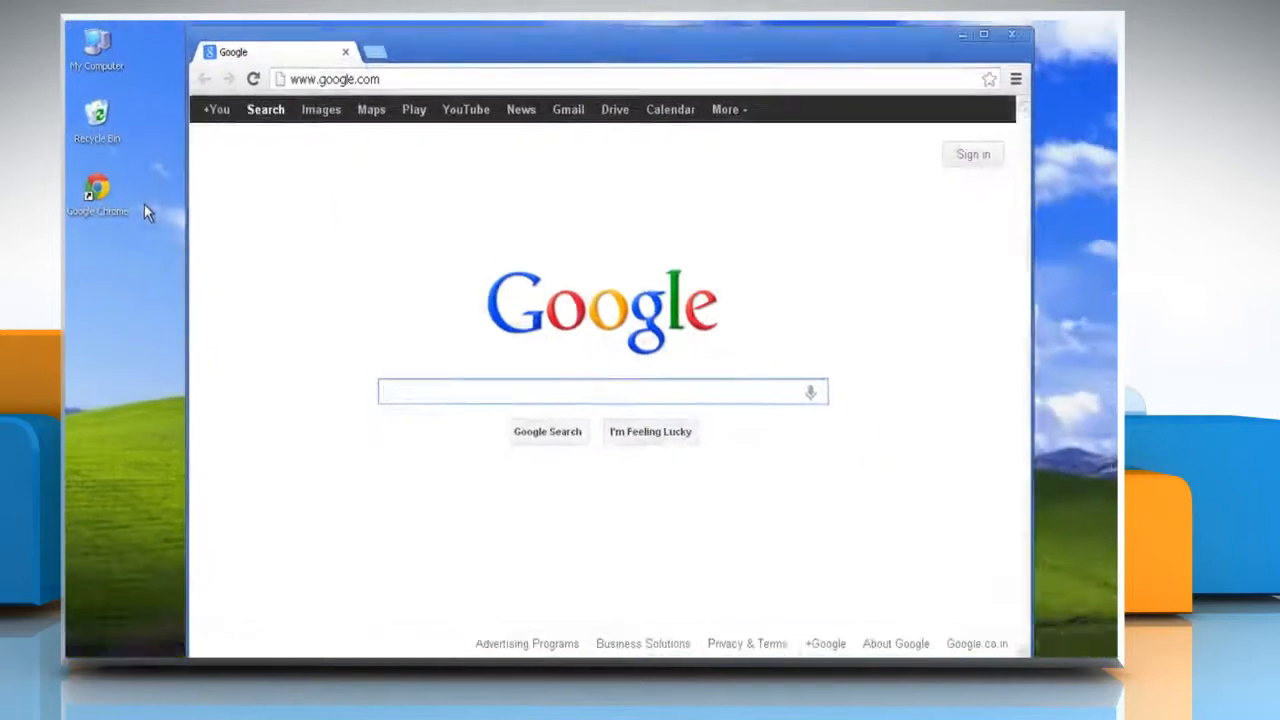
pyautogui.click(1015, 78)
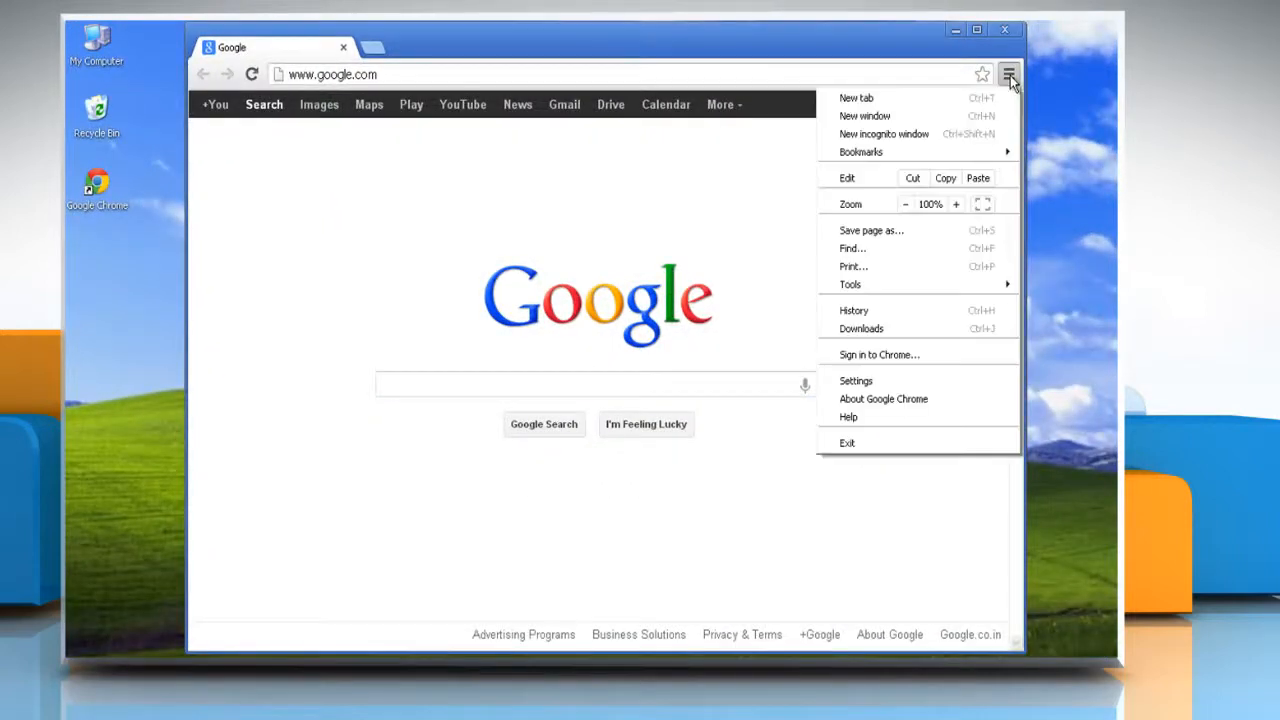
pyautogui.click(856, 380)
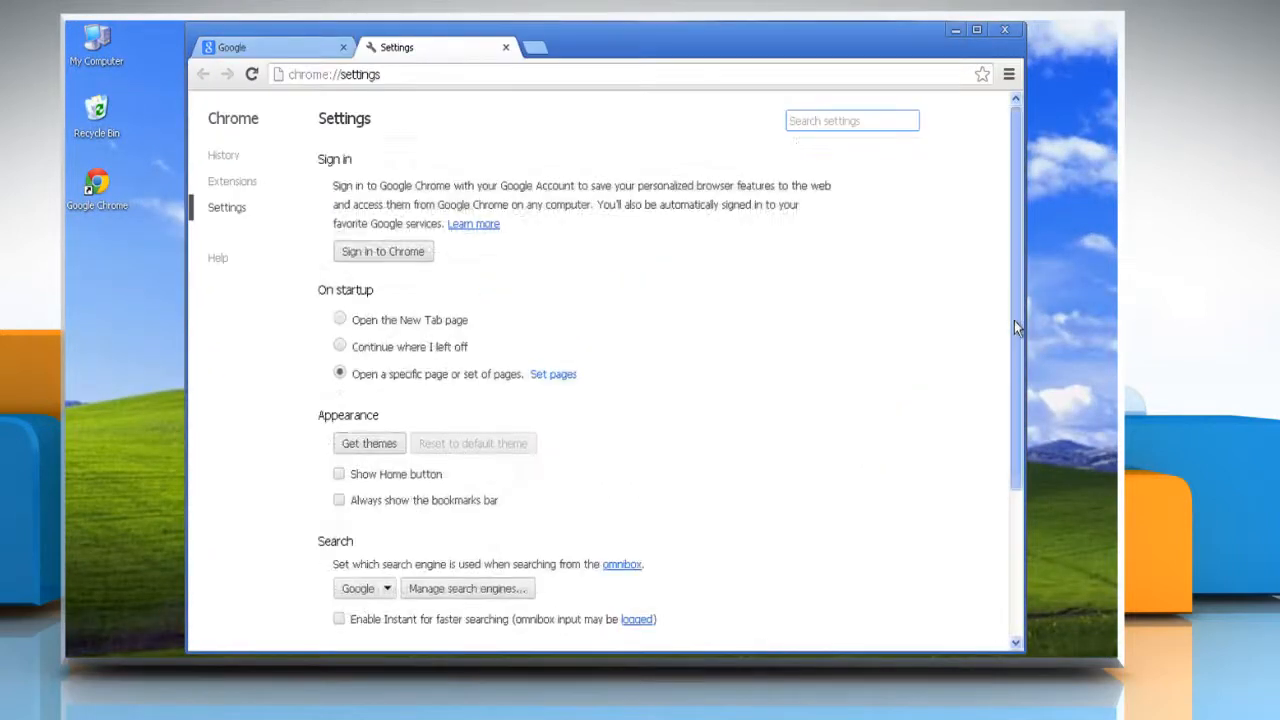
pyautogui.scroll(-3)
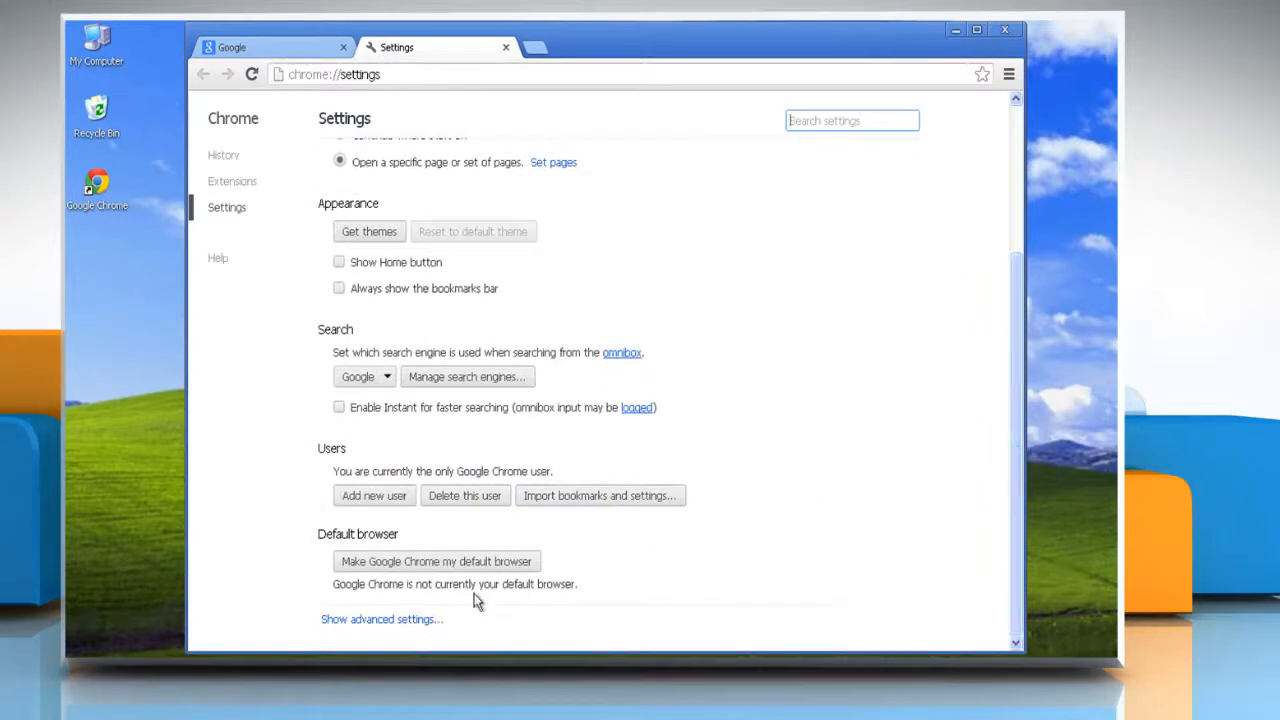
pyautogui.scroll(-3)
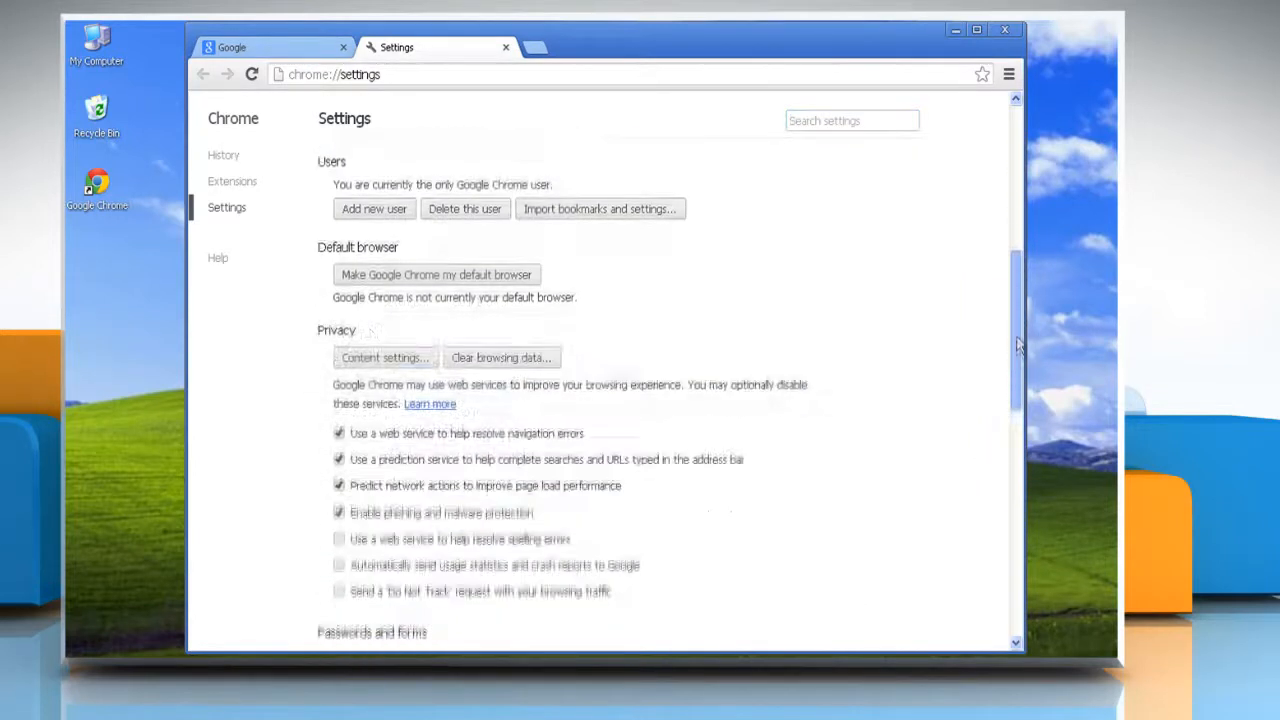
pyautogui.scroll(-3)
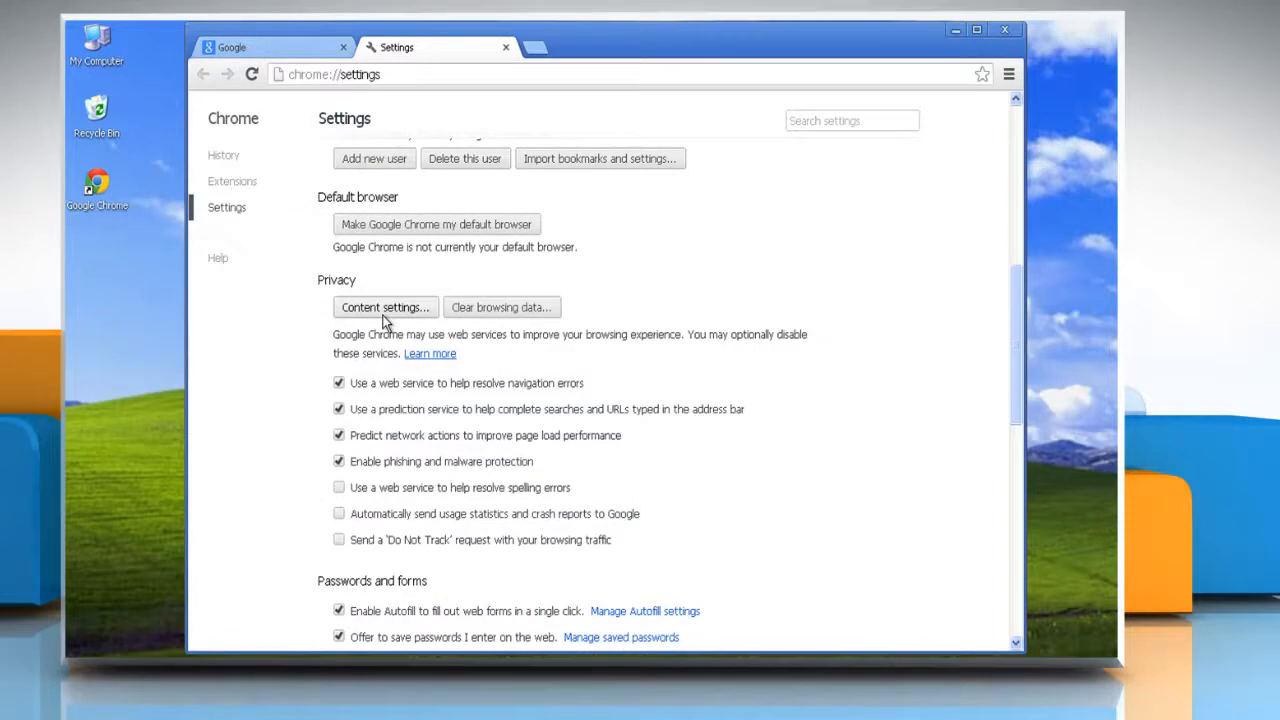
# Step: Remove the bing.com cookies, then remove all remaining cookies and site data
pyautogui.click(385, 307)
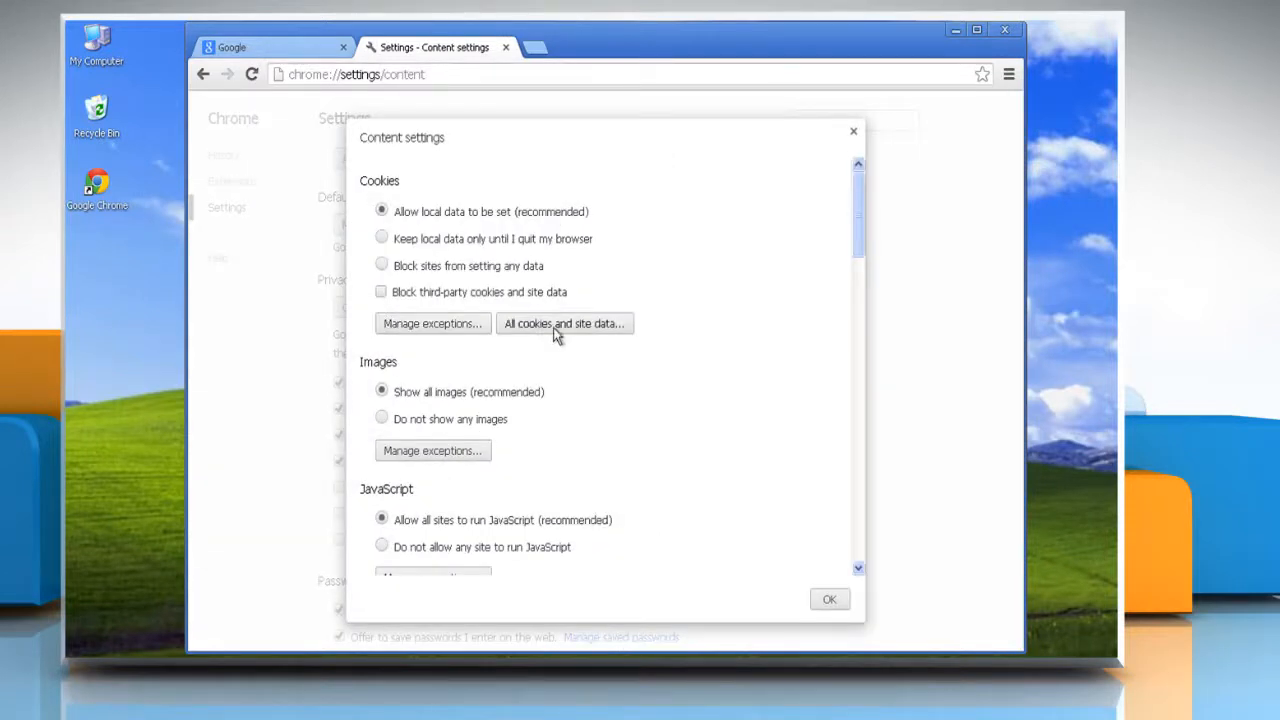
pyautogui.click(564, 323)
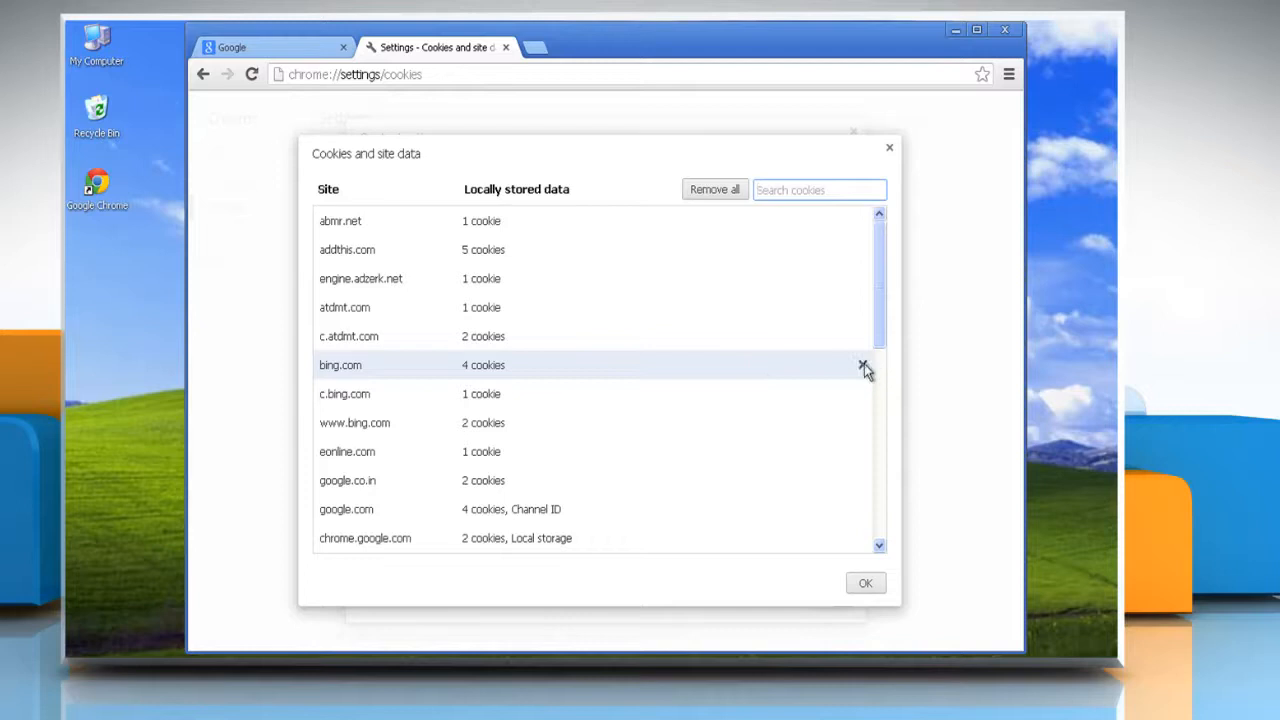
pyautogui.click(864, 367)
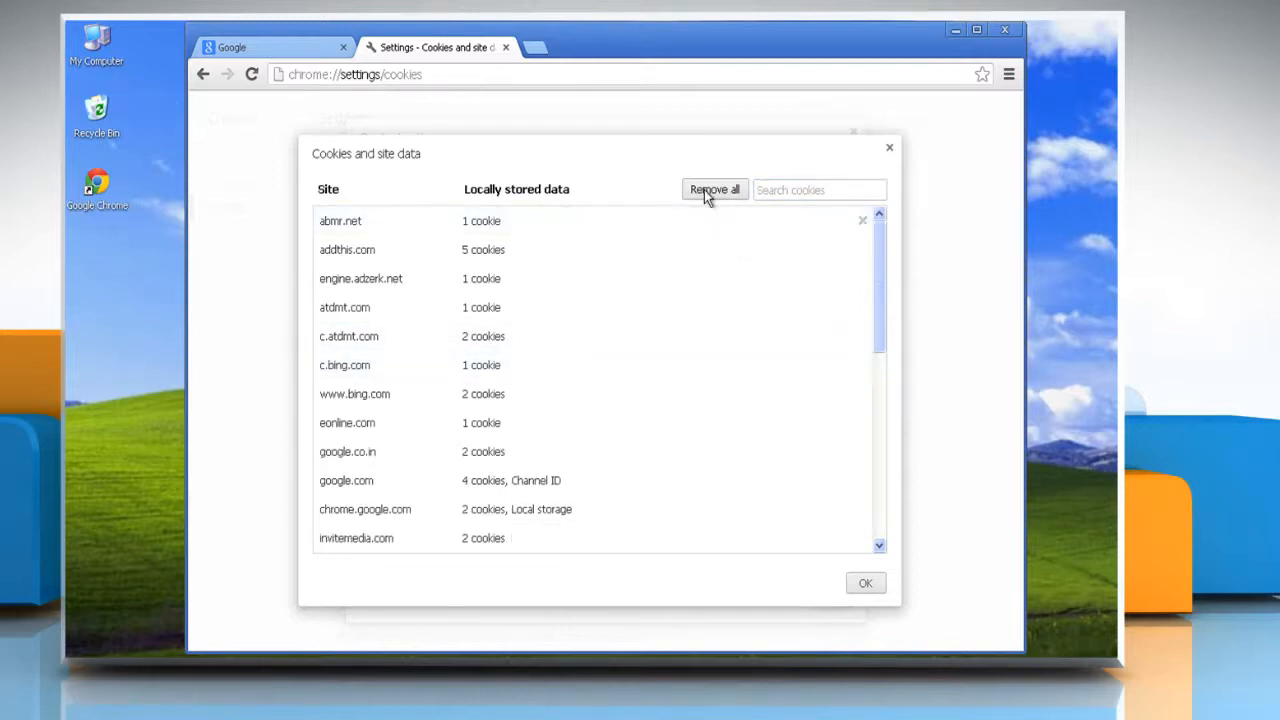
pyautogui.click(715, 189)
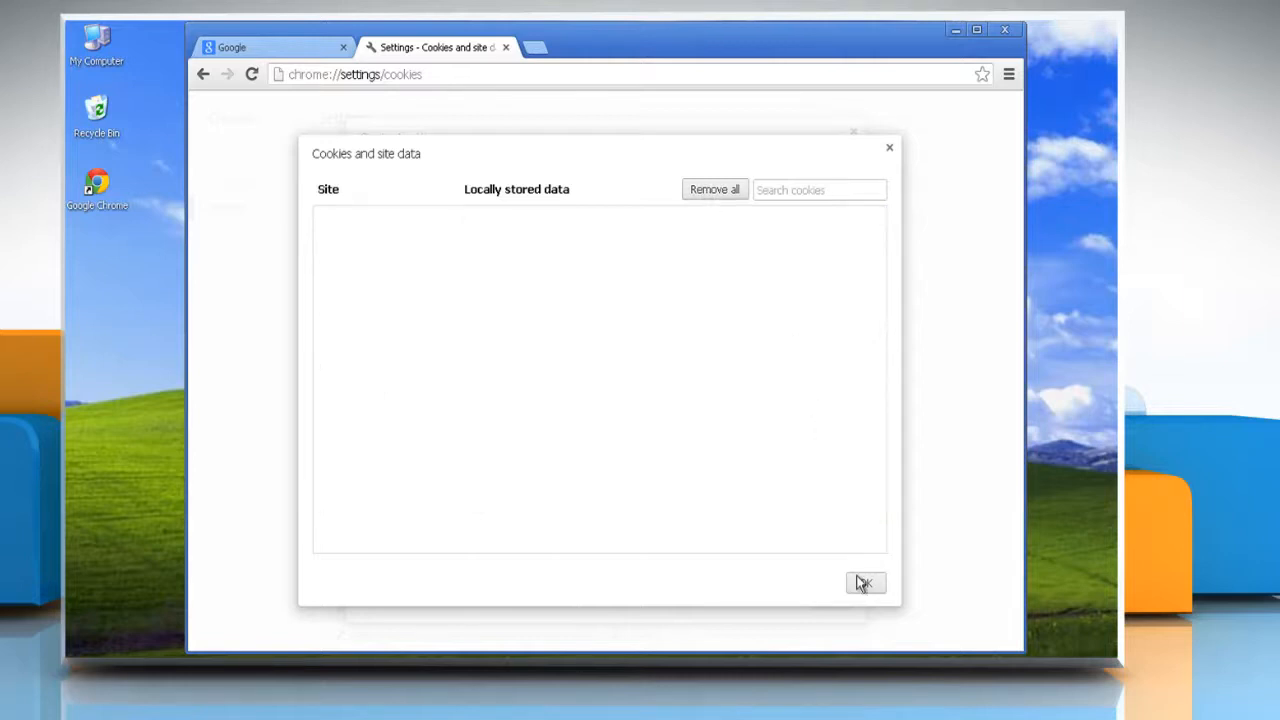
# Step: Block third-party cookies and site data while still allowing local data to be set
pyautogui.click(866, 582)
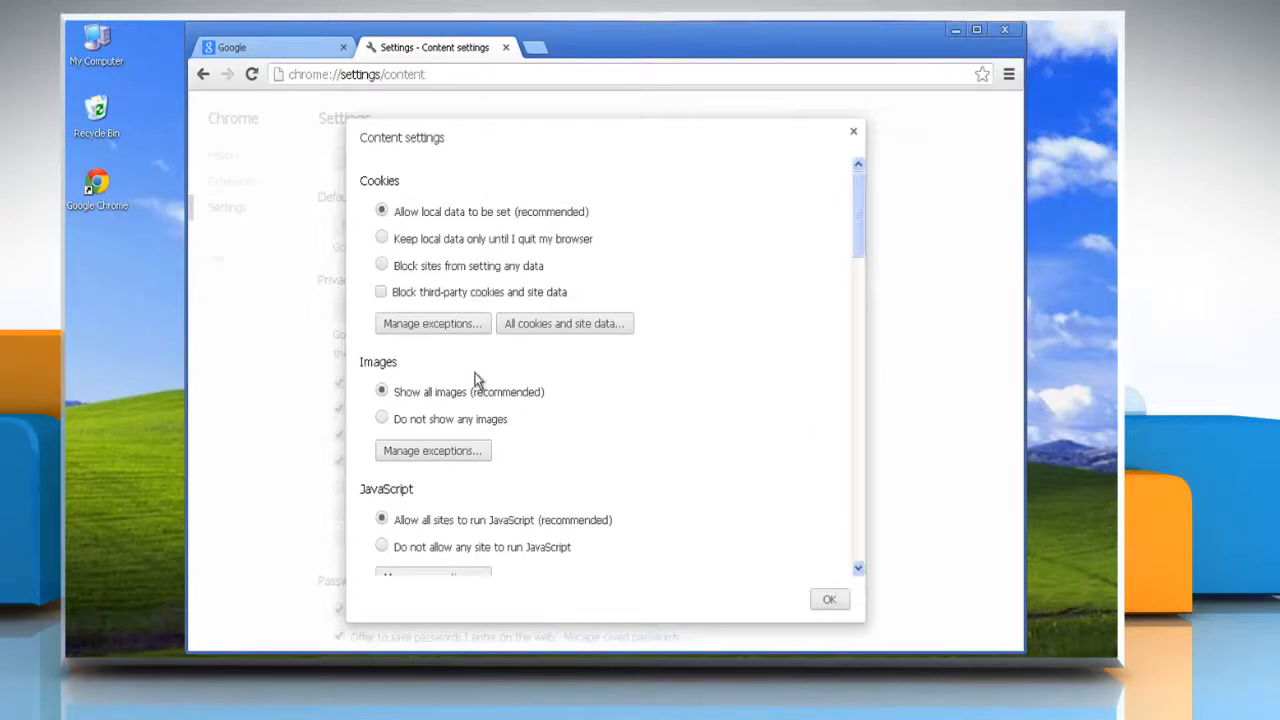
pyautogui.click(381, 265)
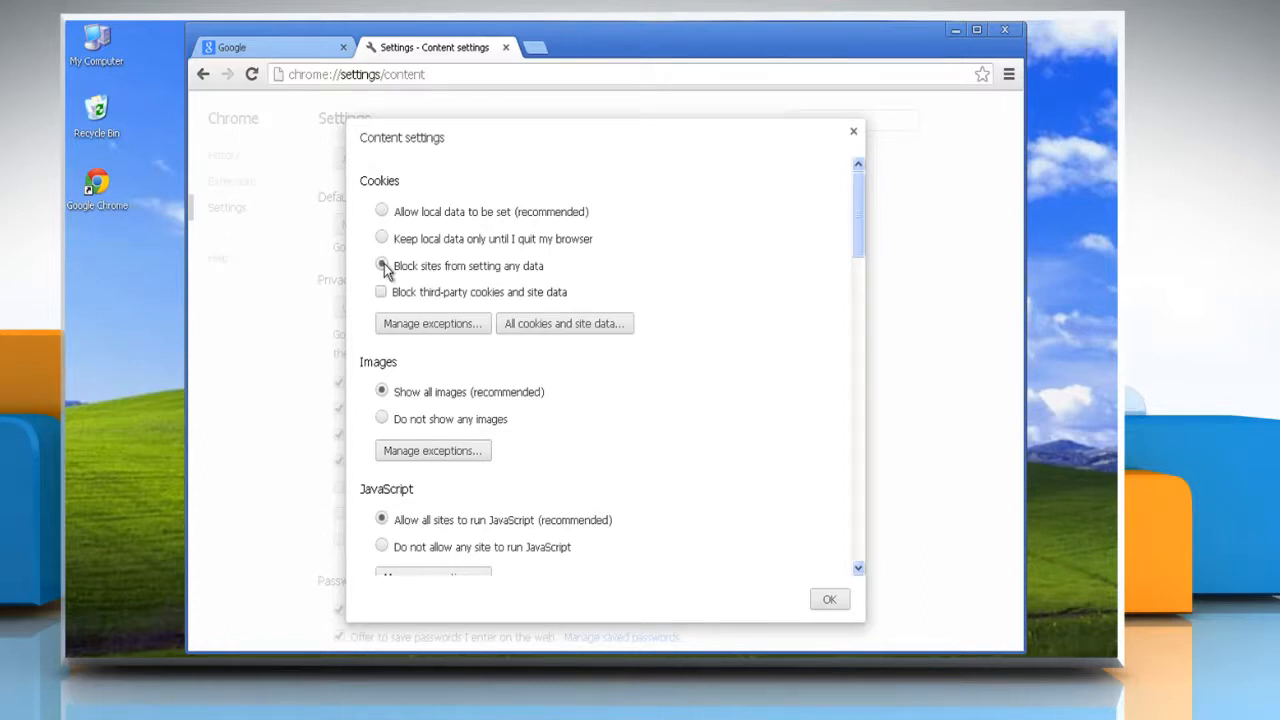
pyautogui.click(381, 292)
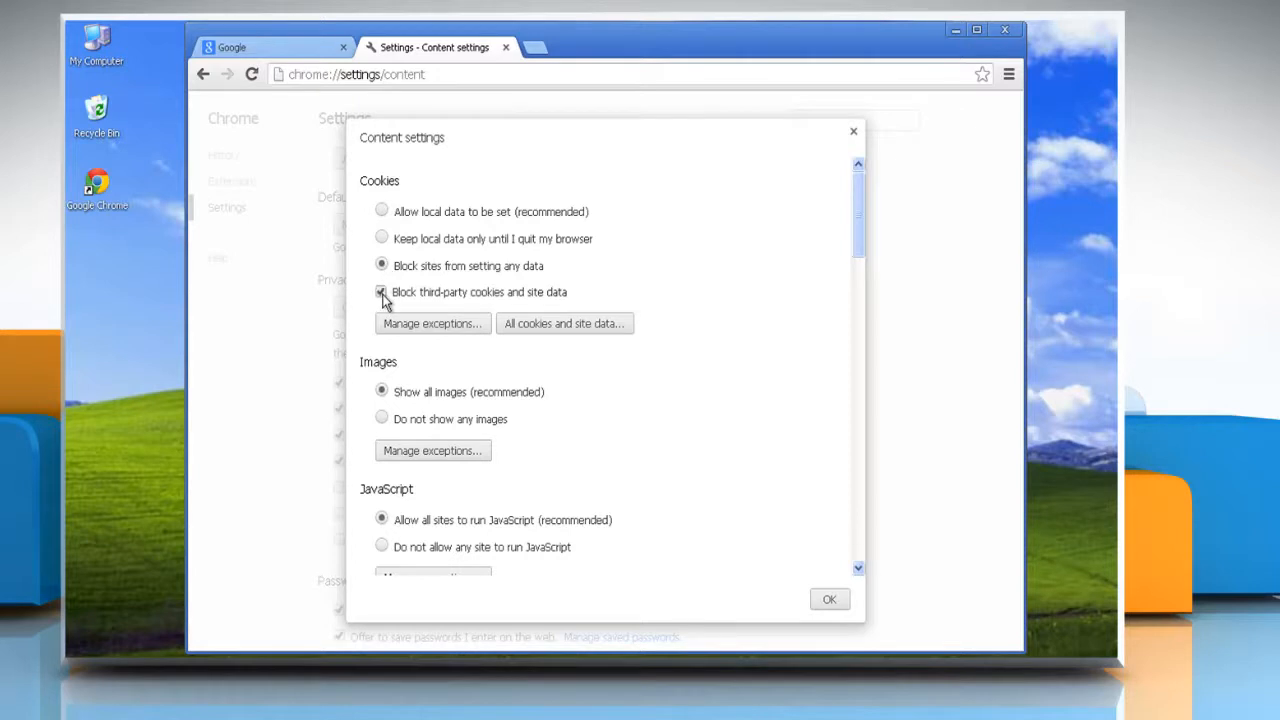
pyautogui.click(382, 292)
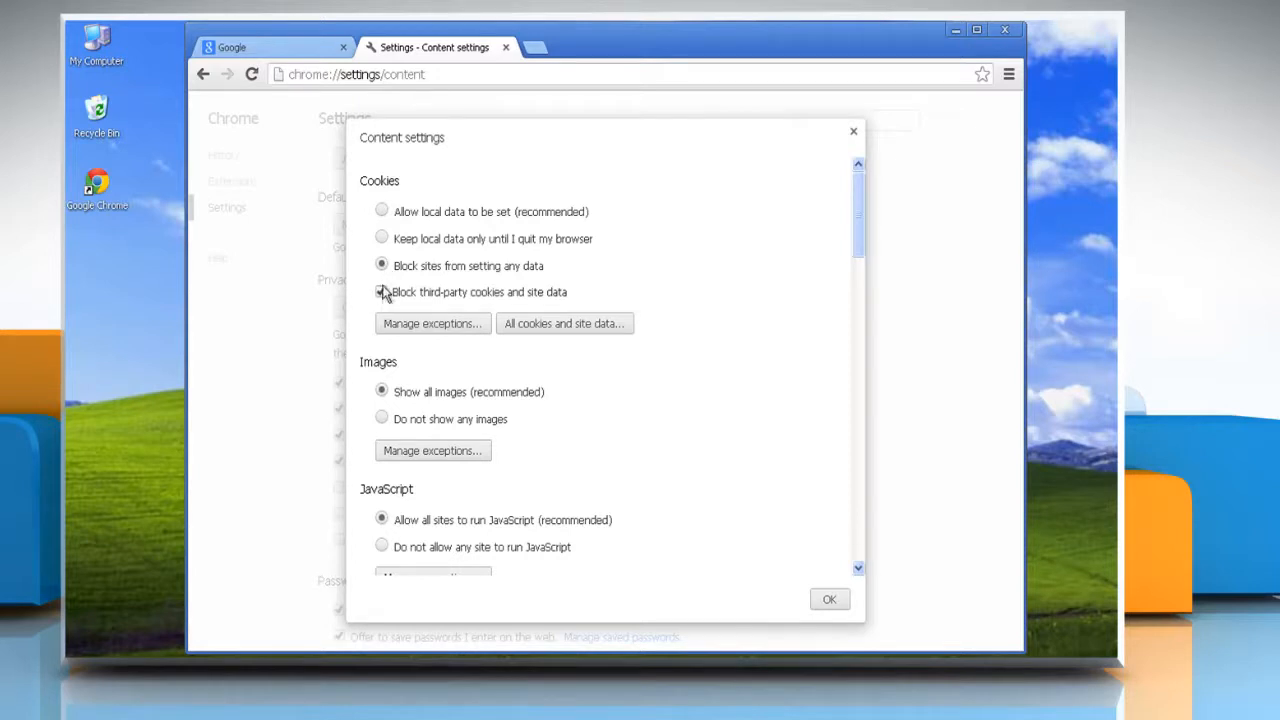
pyautogui.click(382, 292)
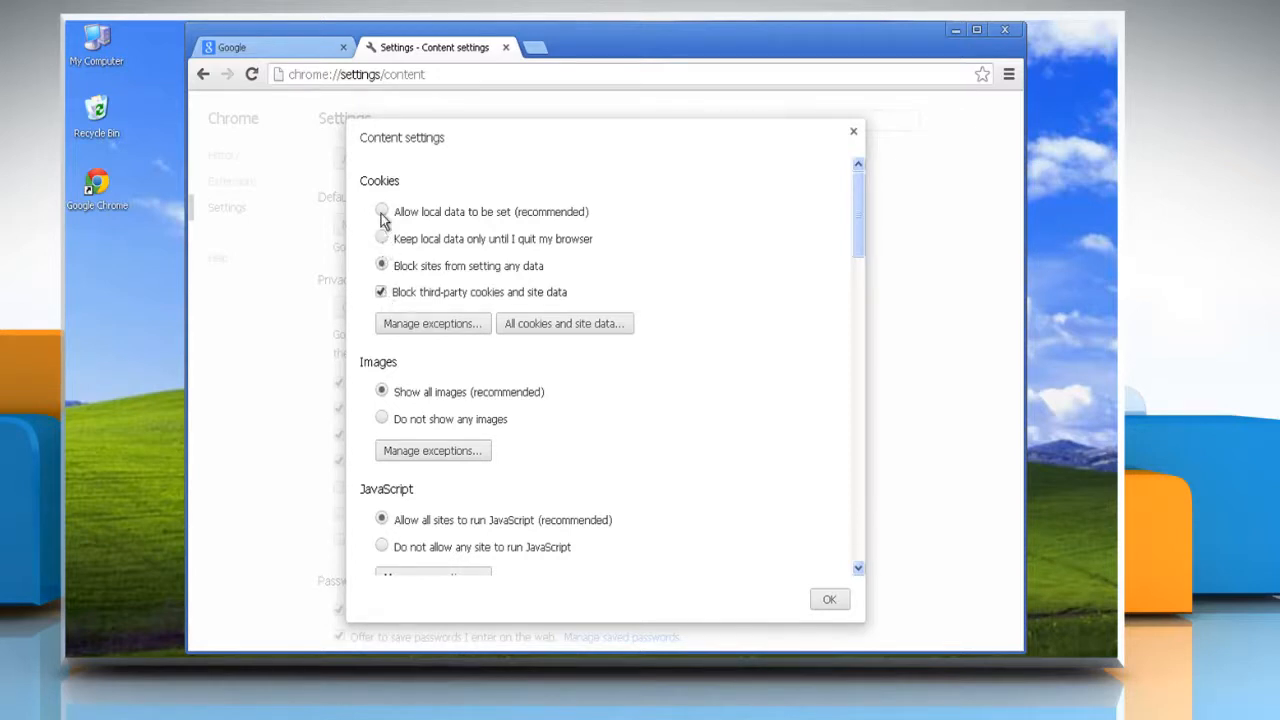
pyautogui.click(381, 211)
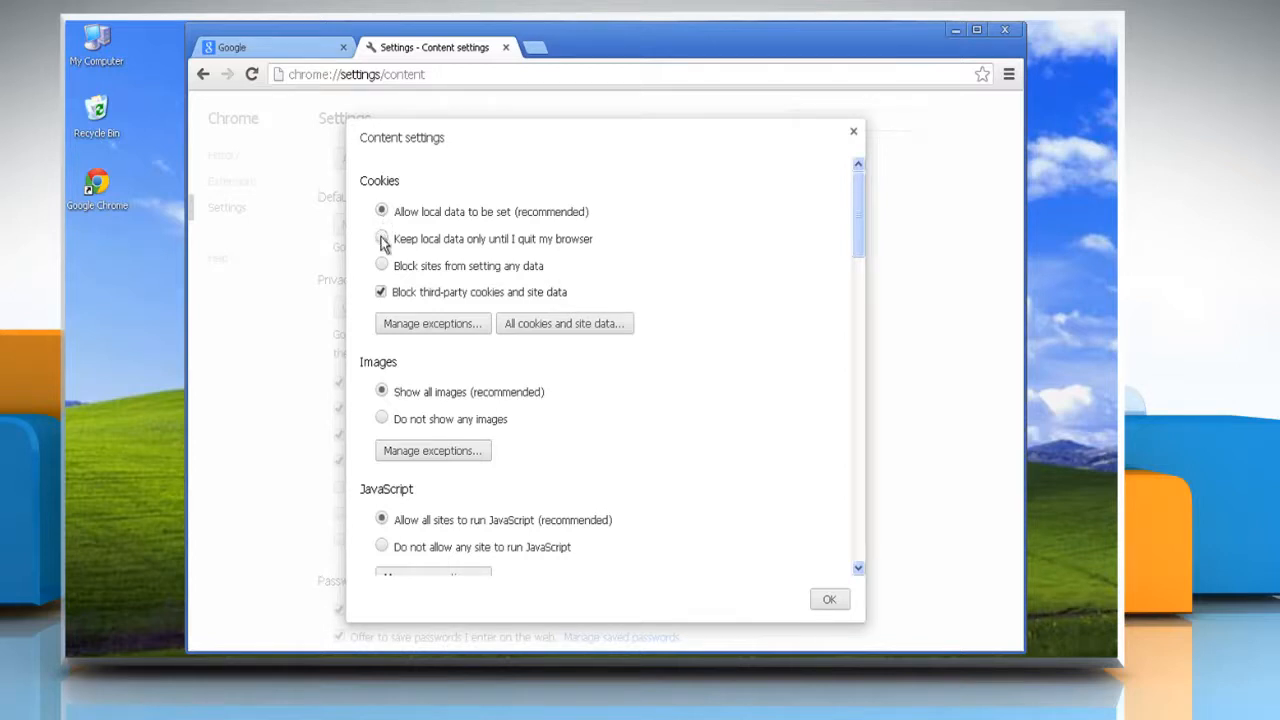
pyautogui.click(382, 238)
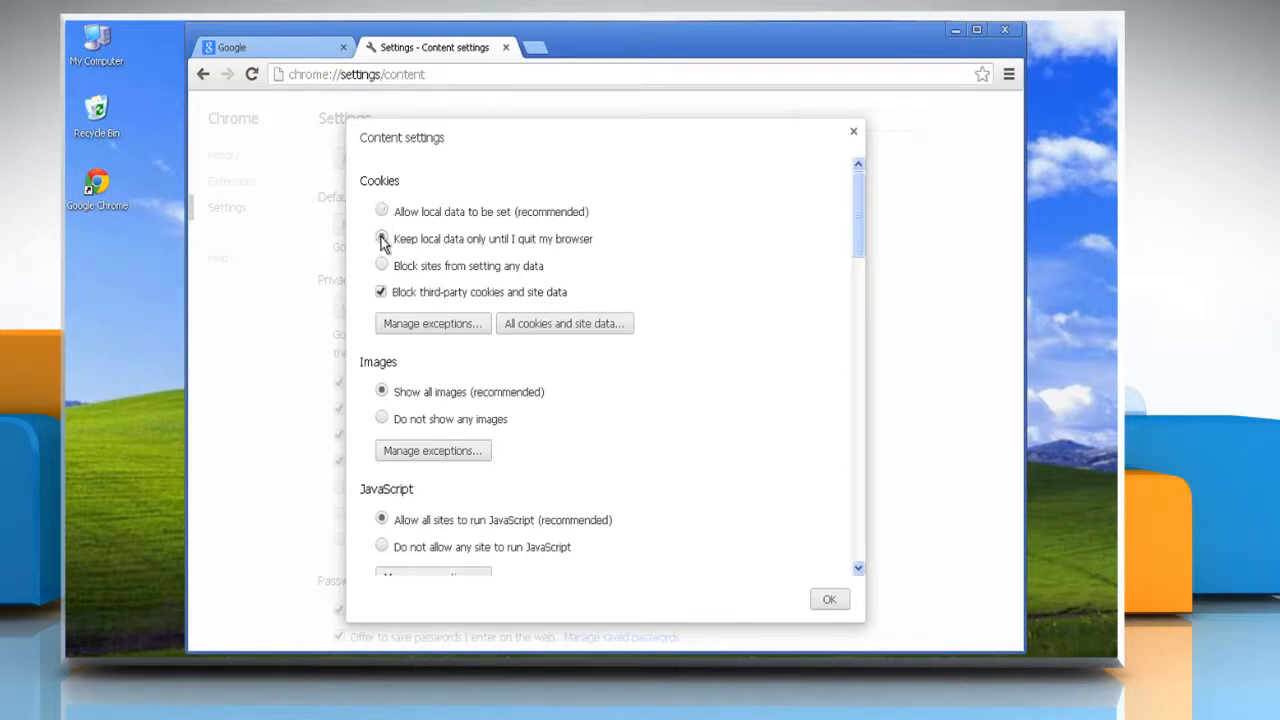
pyautogui.click(381, 238)
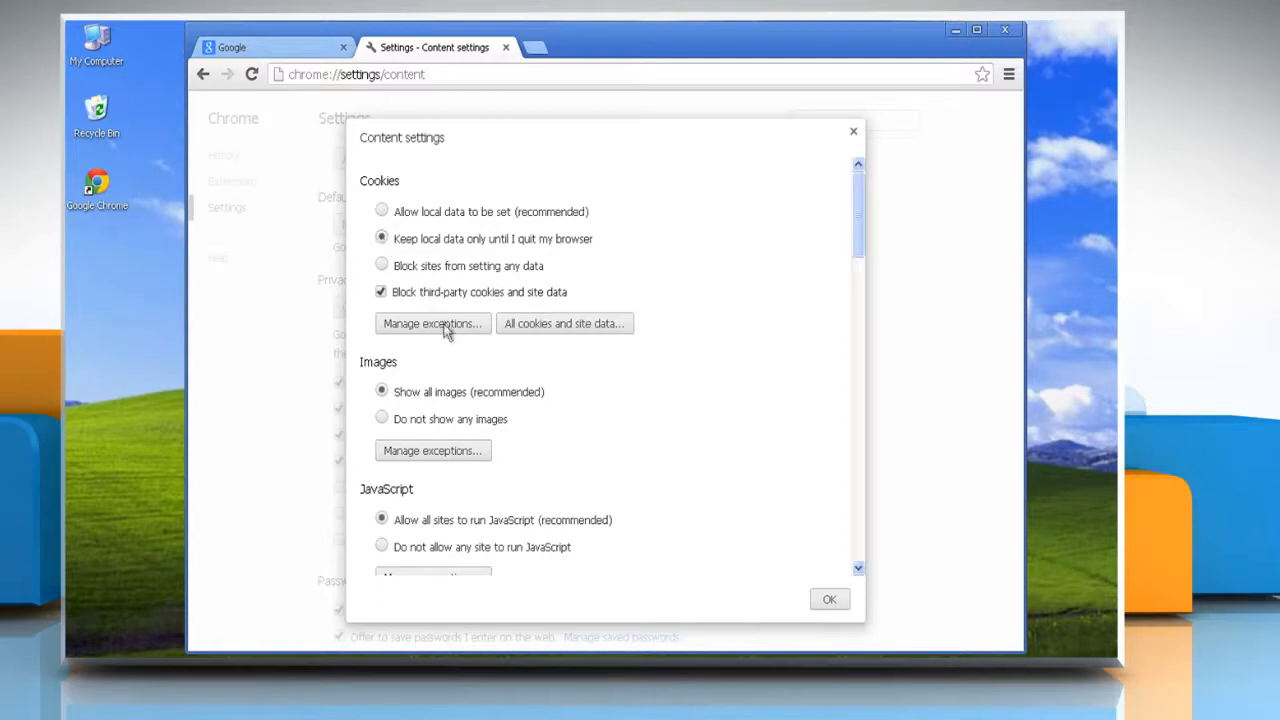
pyautogui.click(432, 323)
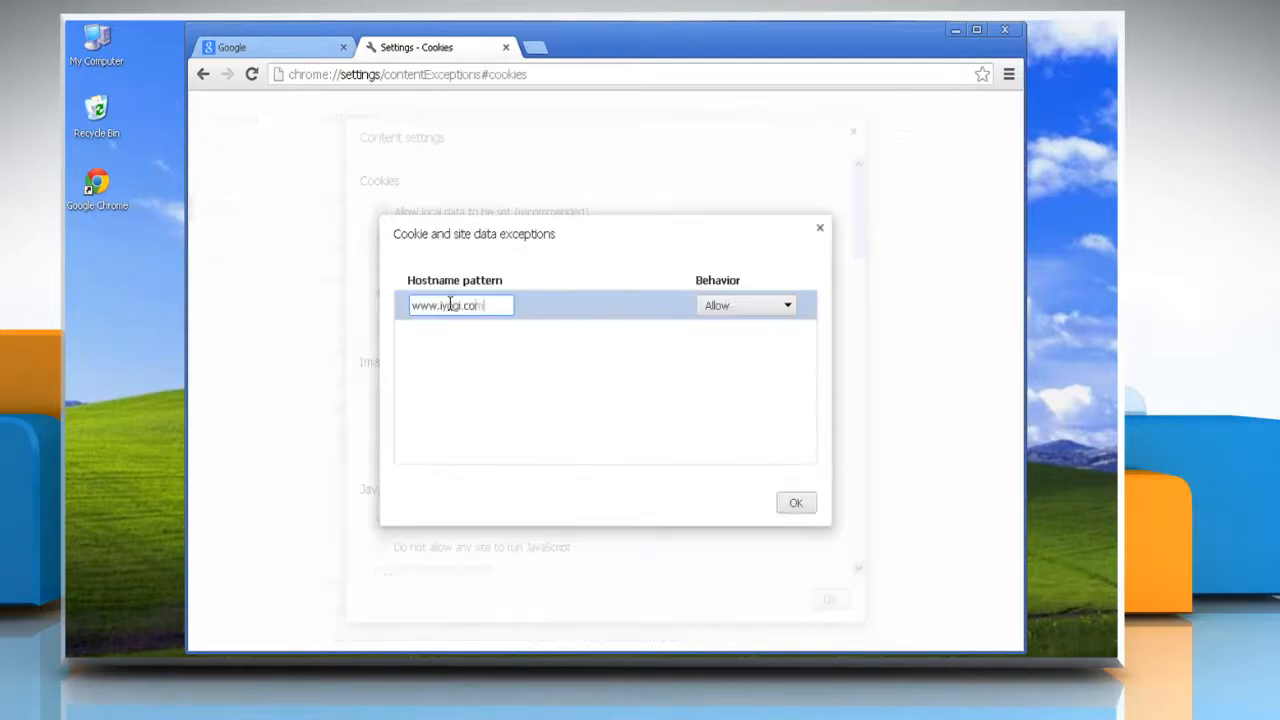
pyautogui.write('printers.iyogi.com')
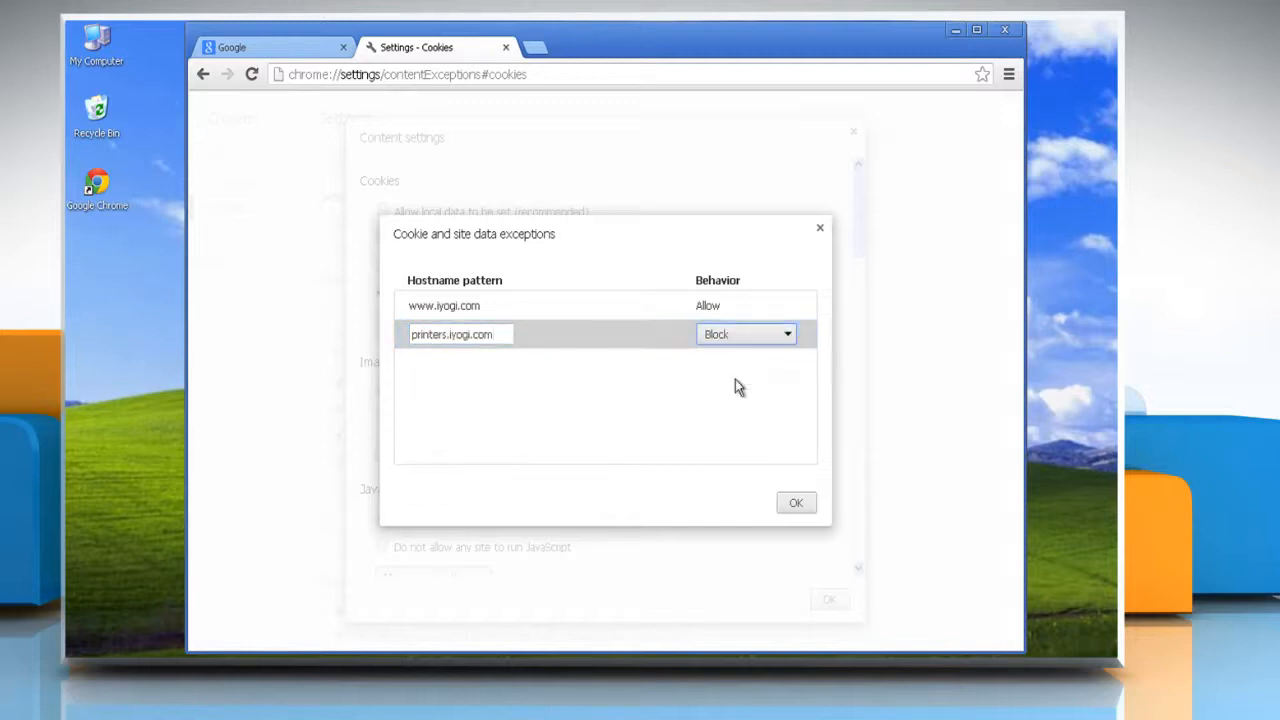
pyautogui.click(796, 502)
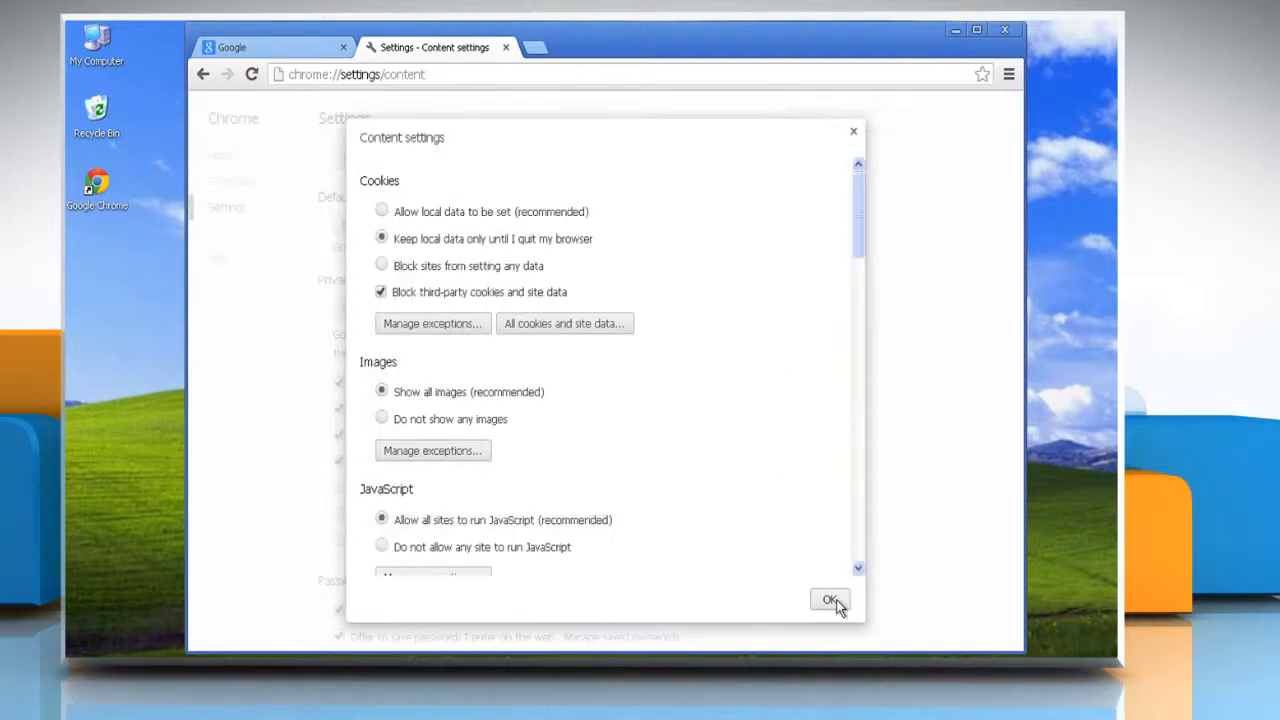
pyautogui.click(828, 599)
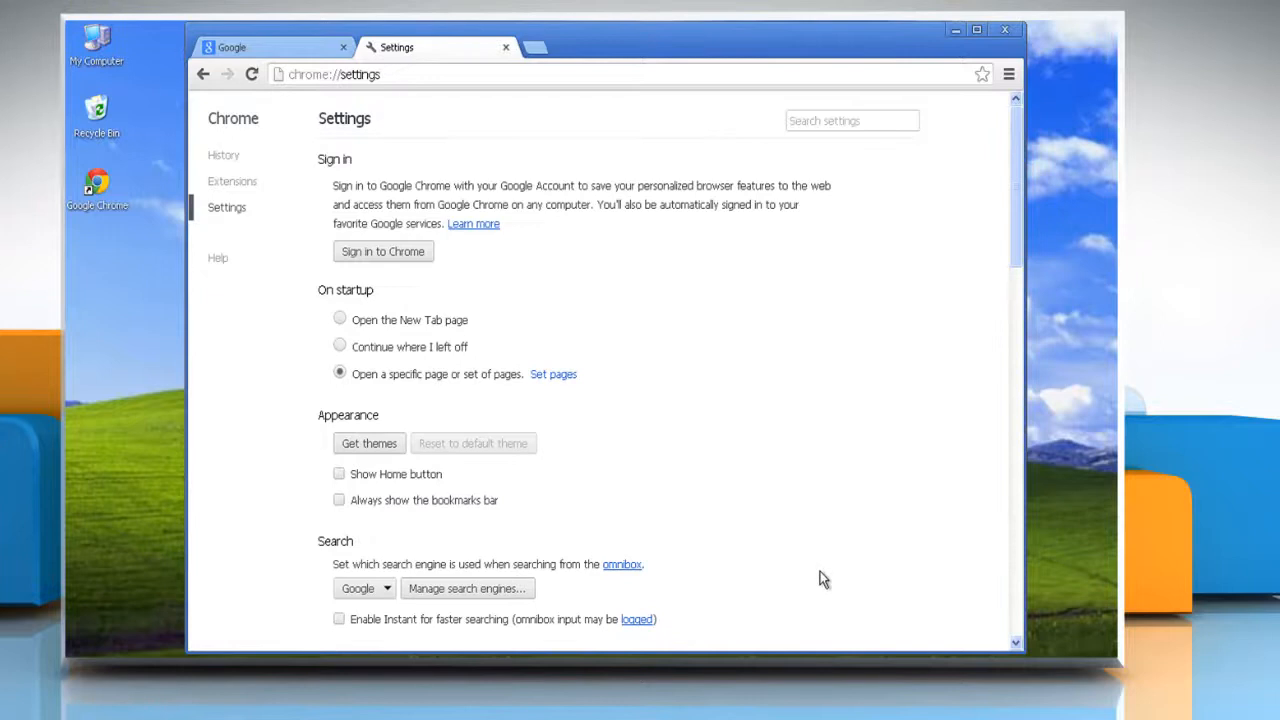